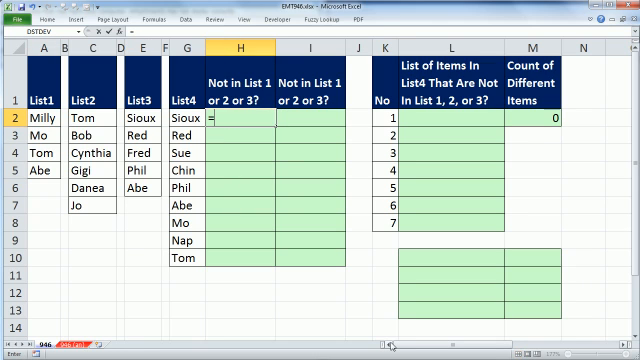
- Begin =MATCH(G2,$E$2:$E$6,0) in H2 to find Sioux's position in List3
text(=MATCH()
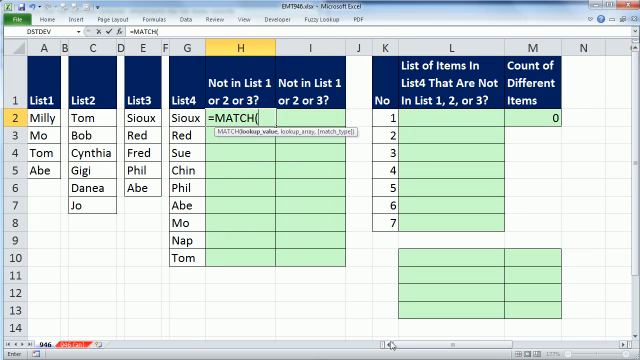
click(180, 118)
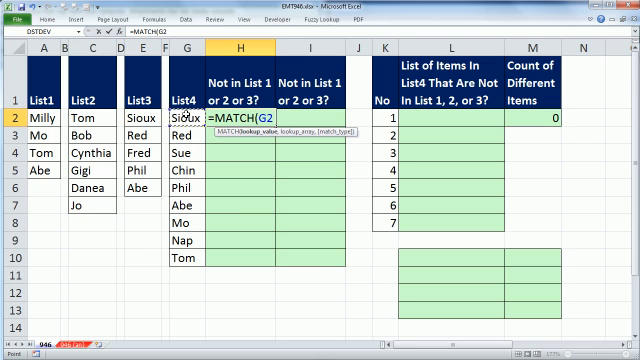
text(,$E$2:$E$6,0))
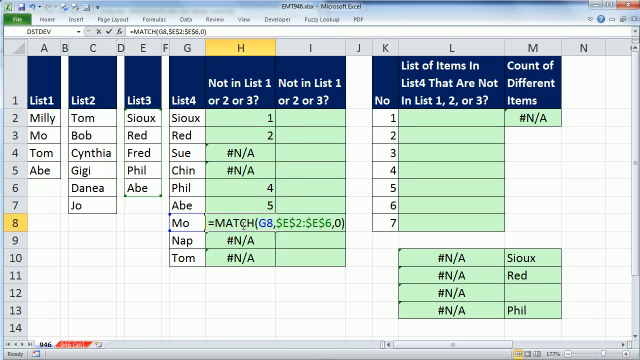
- Wrap H2's MATCH in CHOOSE({1,2,3},...) and add MATCH(G2,$E$2:$E$6,0) as an argument
click(230, 223)
text(=CHOOSE(MATCH(G2,$E$2:$E$6,0)
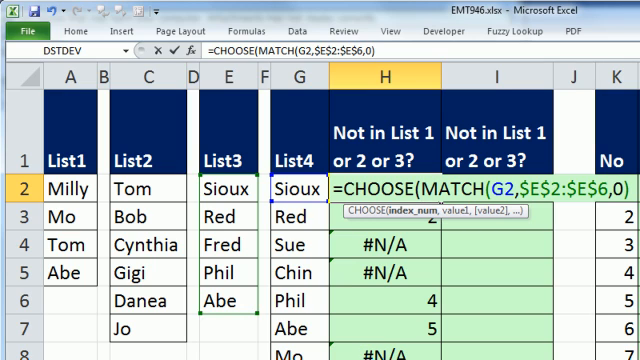
text({1,2,3)
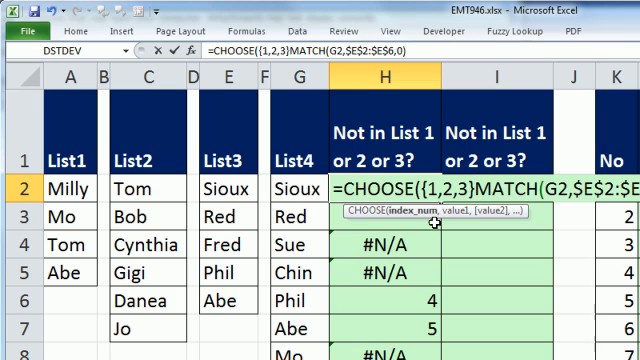
text(,)
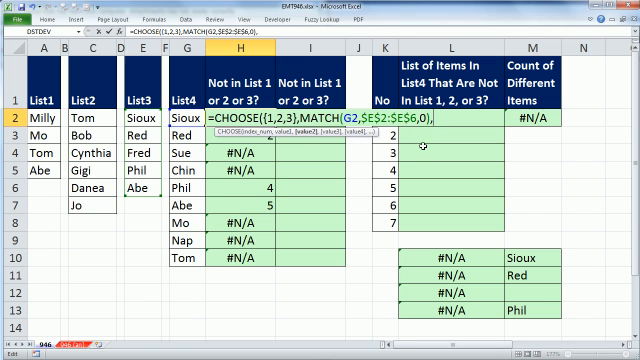
text(MATCH(G2,$E$2:$E$6,0))
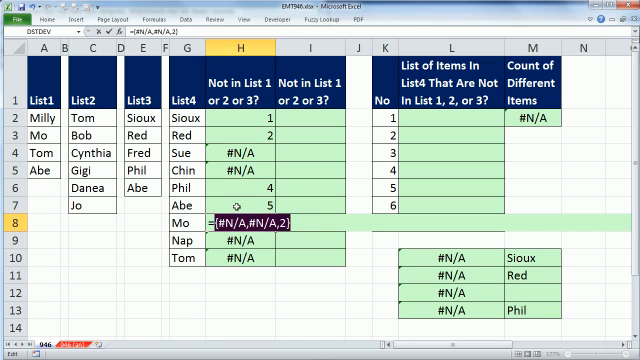
mouse_move(237, 207)
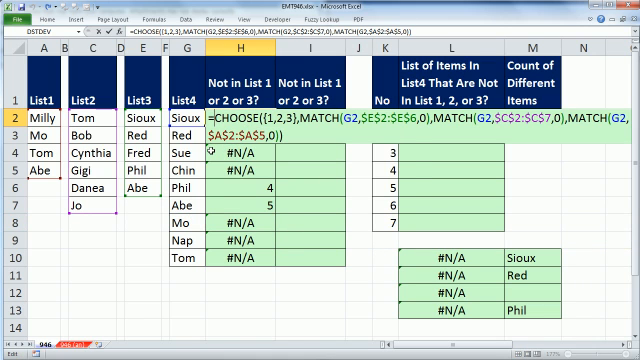
- Wrap H2's CHOOSE formula in LOOKUP with a large lookup value as the first argument
text(loo)
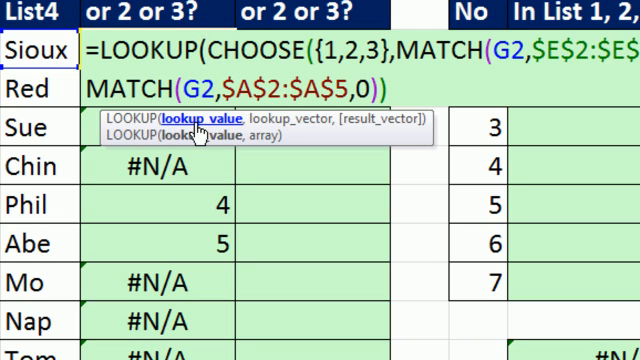
text(,0)
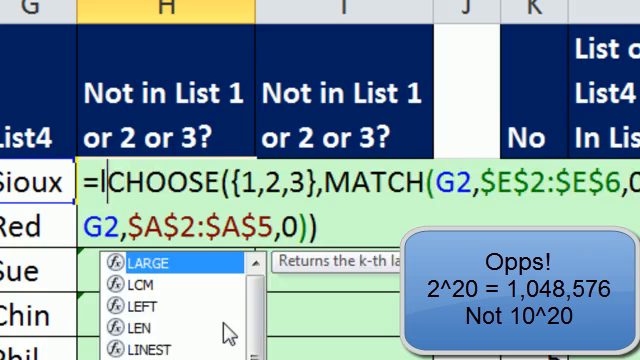
text(LOOKUP(10^20,)
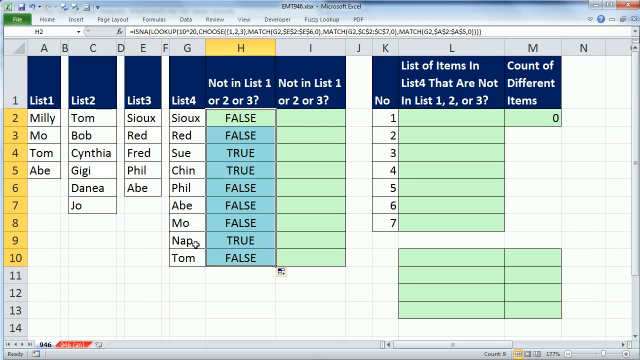
mouse_move(195, 245)
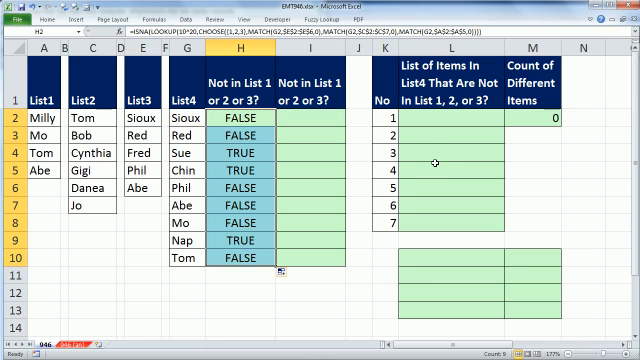
mouse_move(434, 166)
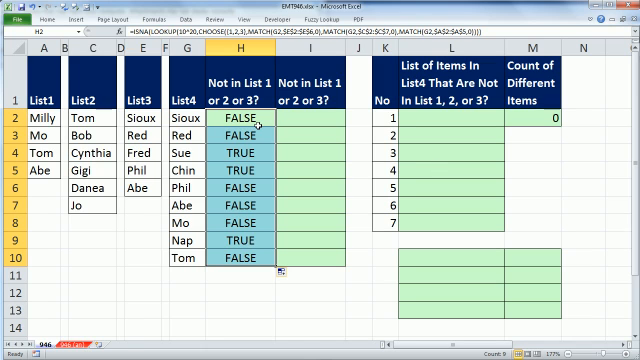
mouse_move(258, 233)
text(SUM()
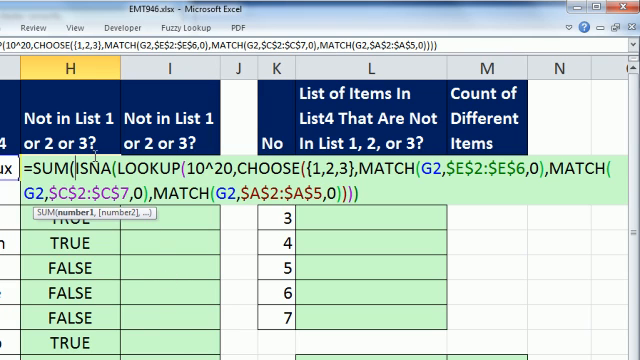
mouse_move(103, 248)
text(,H1)
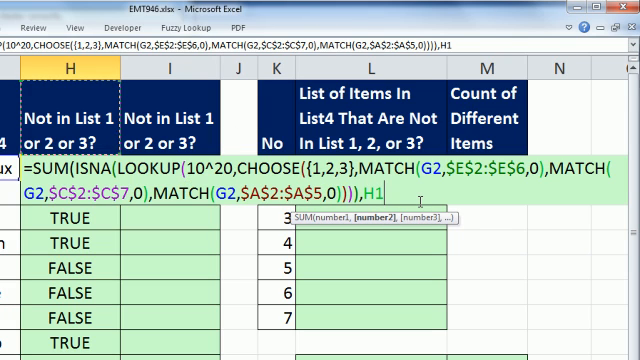
- Commit the running-count formula into H2:H10, counting up to 3 at Tom
key(Enter)
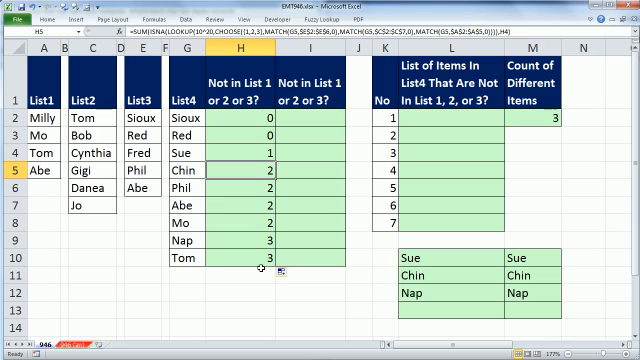
mouse_move(328, 164)
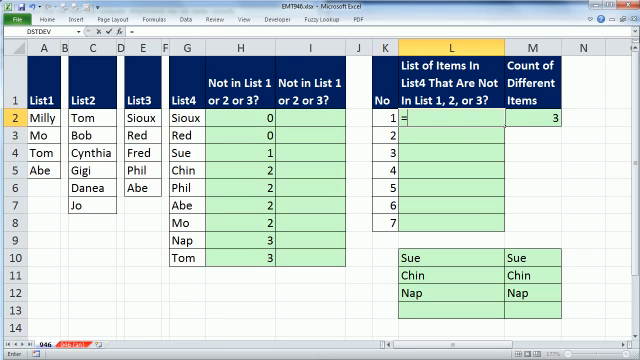
- Enter =INDEX($G$2:$G$10,MATCH(K2,$H$2:$H$10,0)) in L2 to return missing names by count
text(=INDEX()
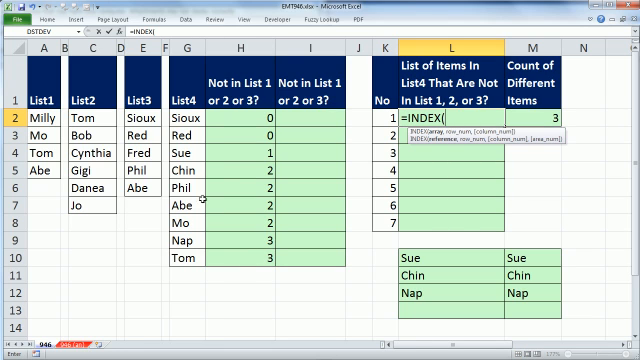
drag(186, 118, 186, 255)
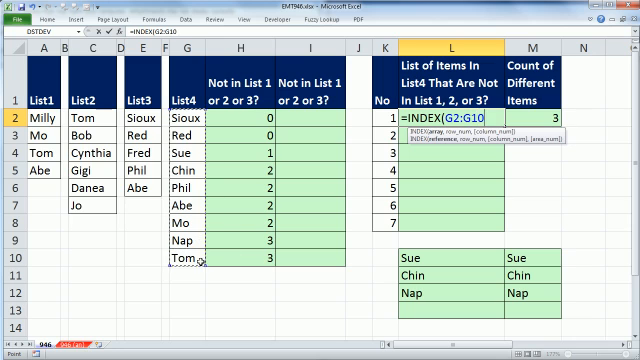
key(F4)
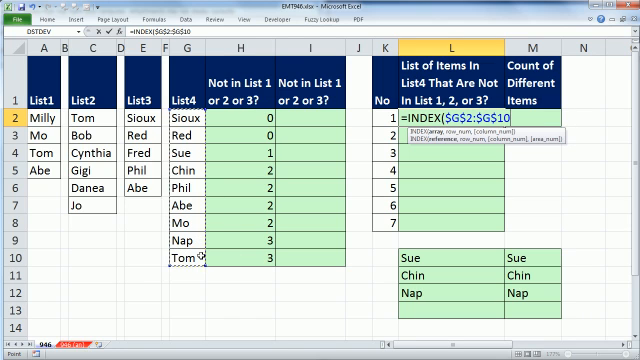
text(,)
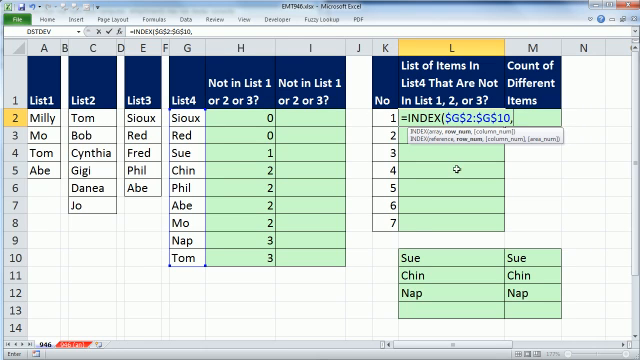
text(MATCH(K2)
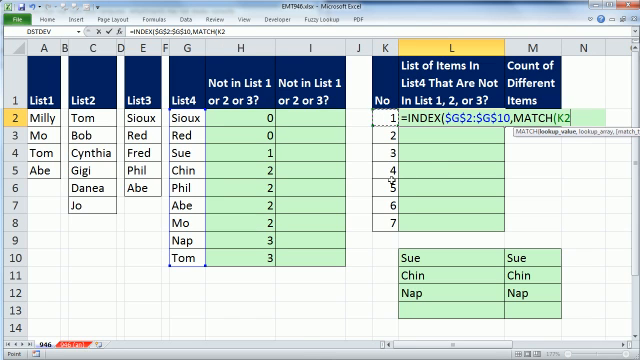
text(,)
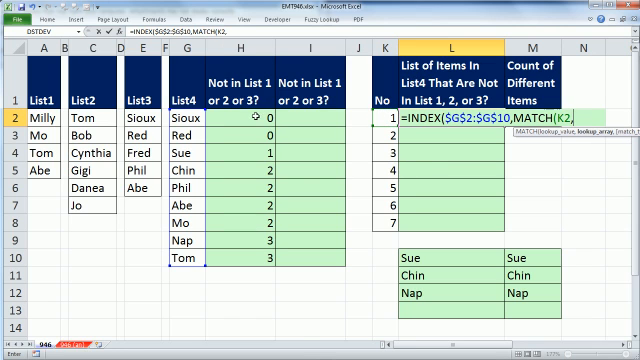
drag(237, 118, 237, 264)
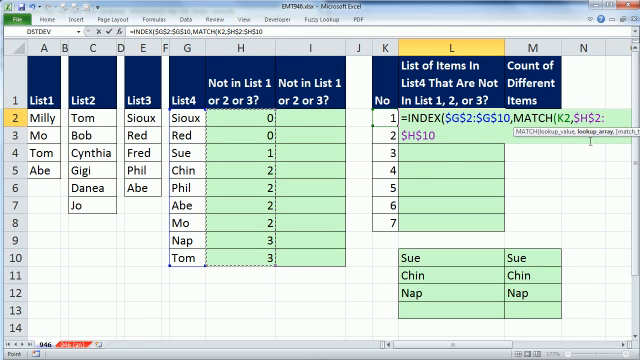
text(,)
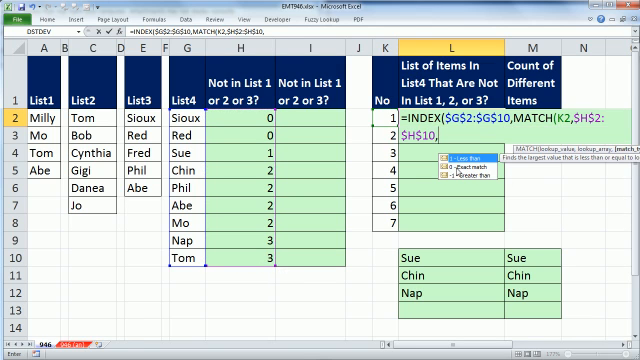
text(0)))
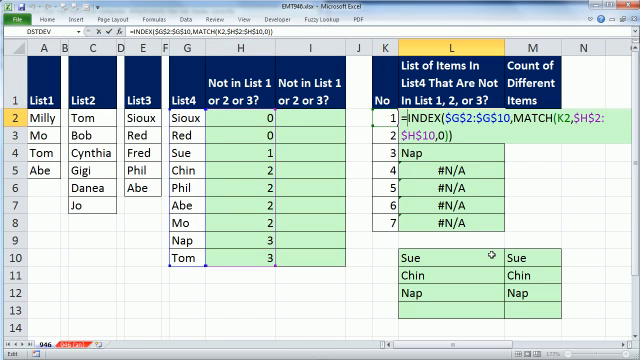
- Wrap L2's INDEX/MATCH in IFERROR(...,"") so unmatched counts show blank
text(if)
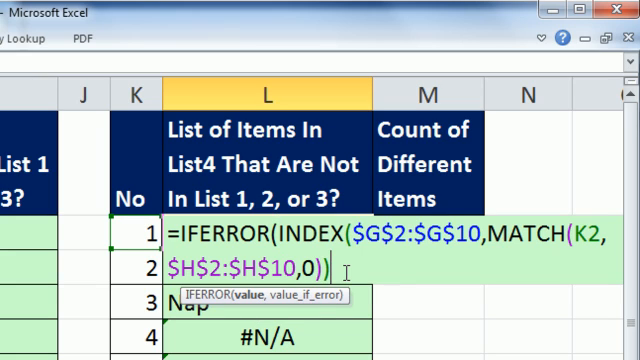
text(,)
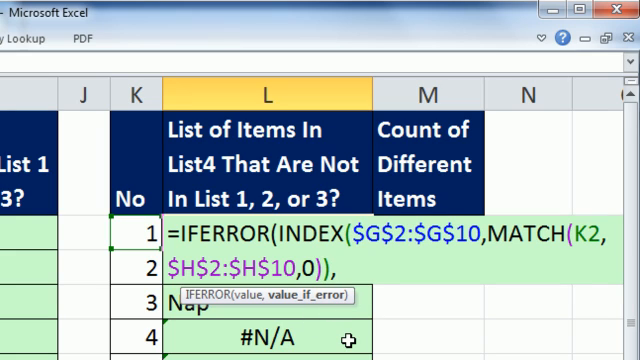
text("")
click(429, 268)
text(=MAX(H2:H10))
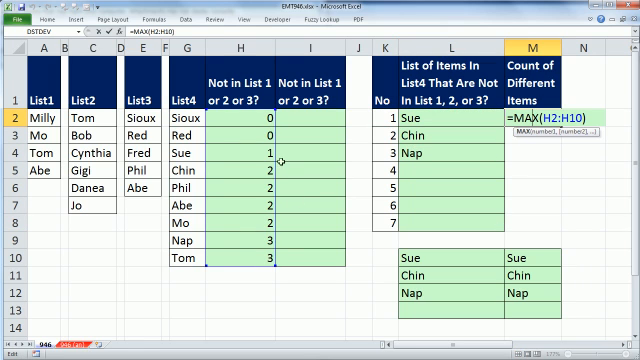
mouse_move(250, 255)
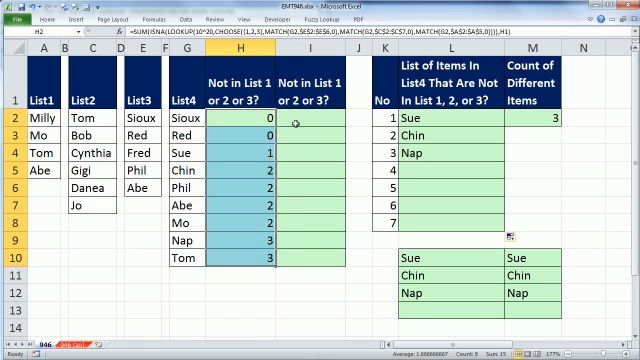
- Enter =COUNTIF($A$2:$E$7,G2)=0 in I2 to flag names absent from Lists 1–3
text(=cou)
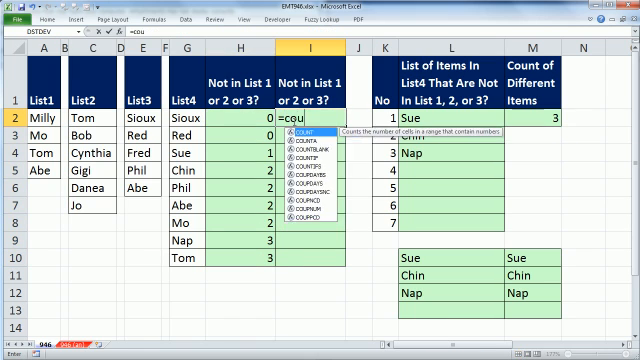
text(COUNTIF(A2:E7)
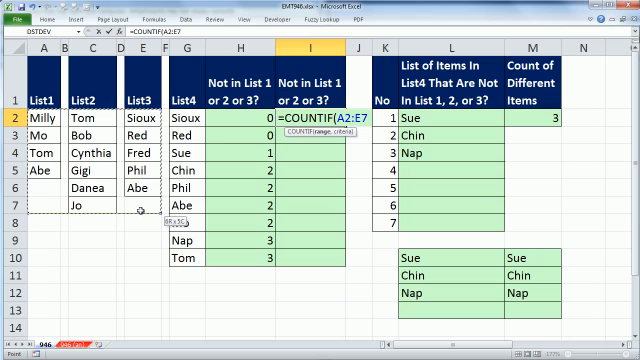
key(f4)
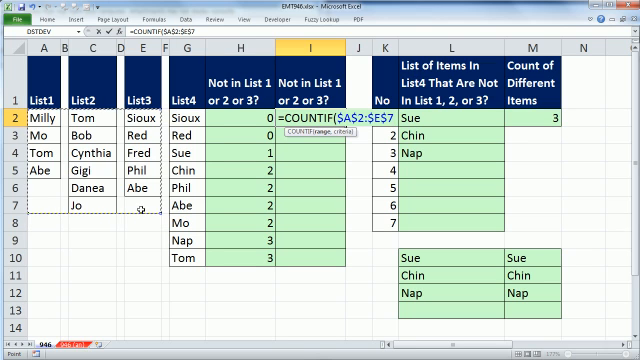
text(,G2))
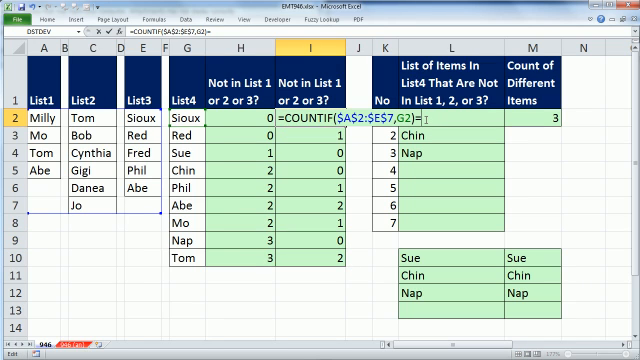
text(=0)
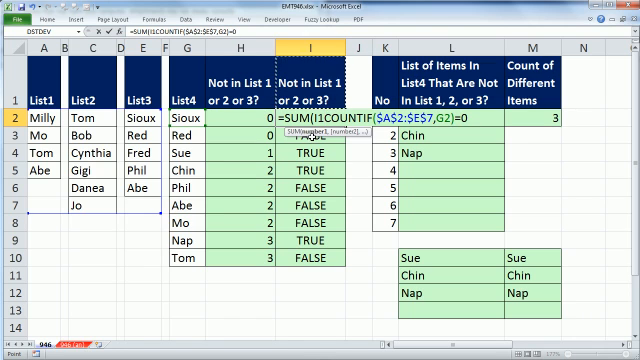
- Change I2 to =SUM(I1,COUNTIF($A$2:$E$7,G2)=0) and check the I4 running count
text(,)
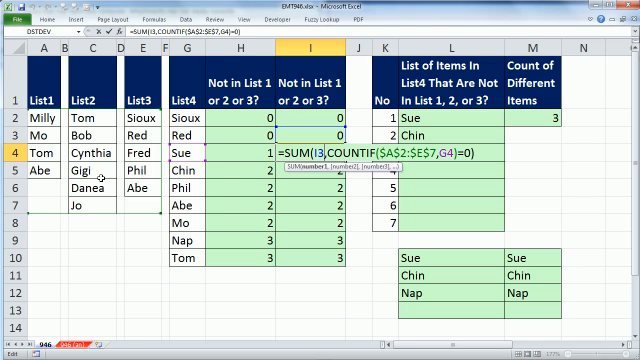
key(Enter)
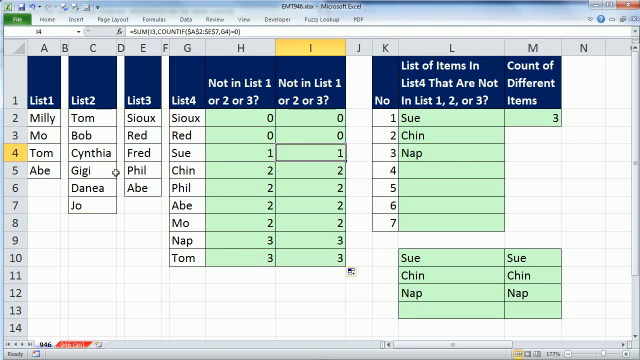